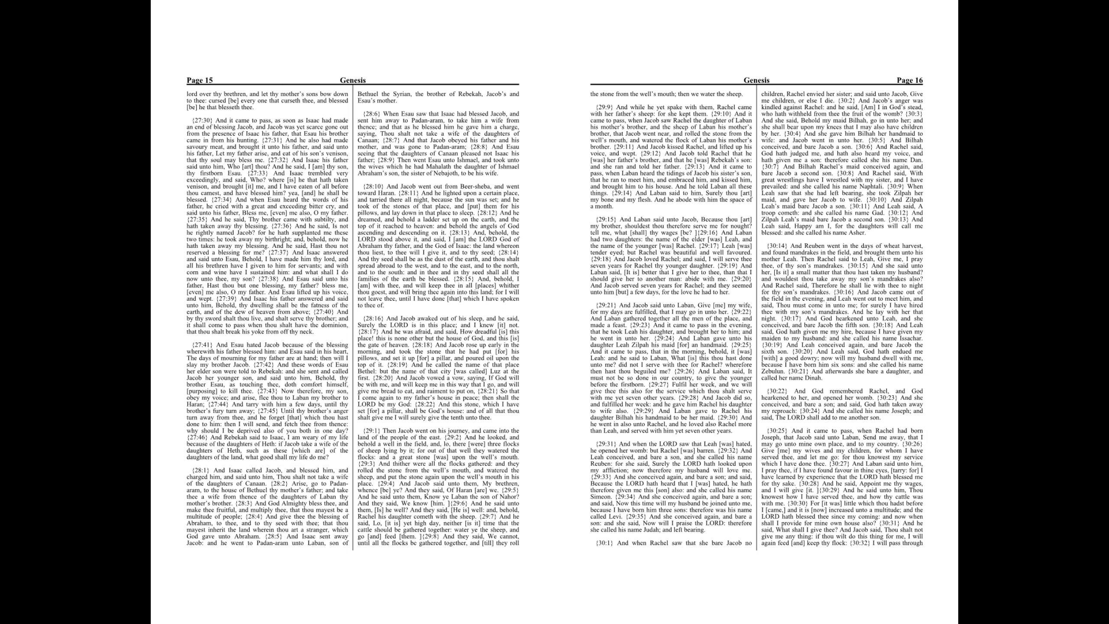
scroll("down", 3)
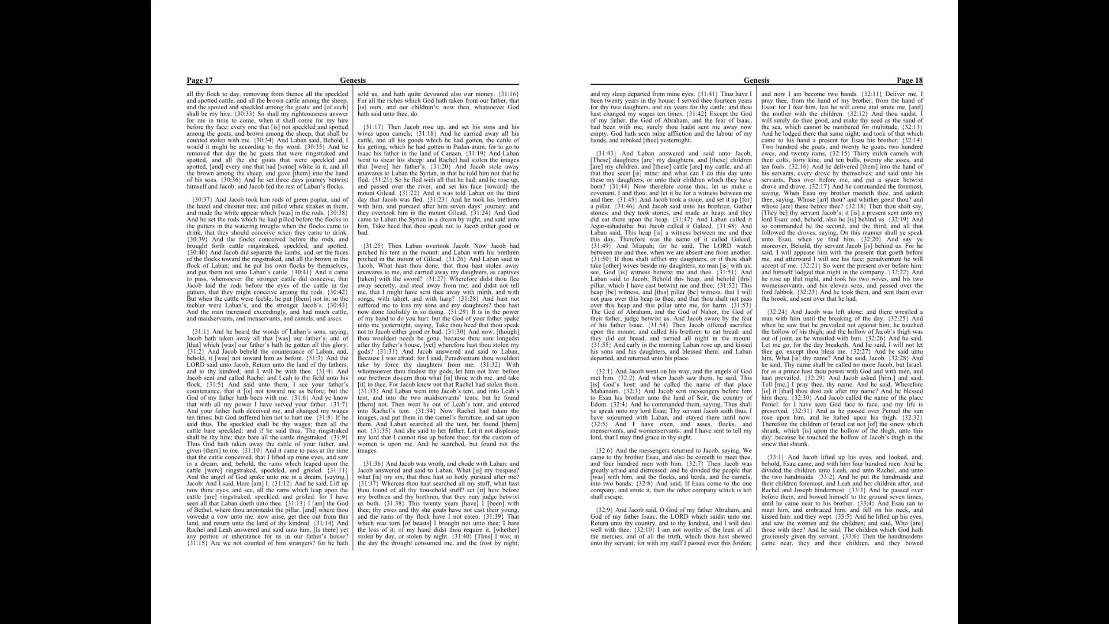